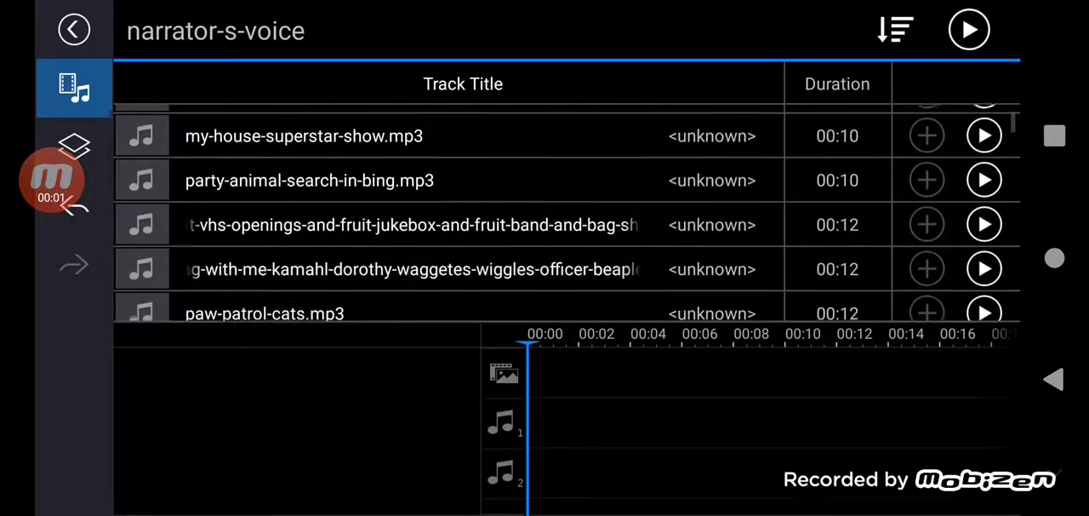
scroll(down, 3)
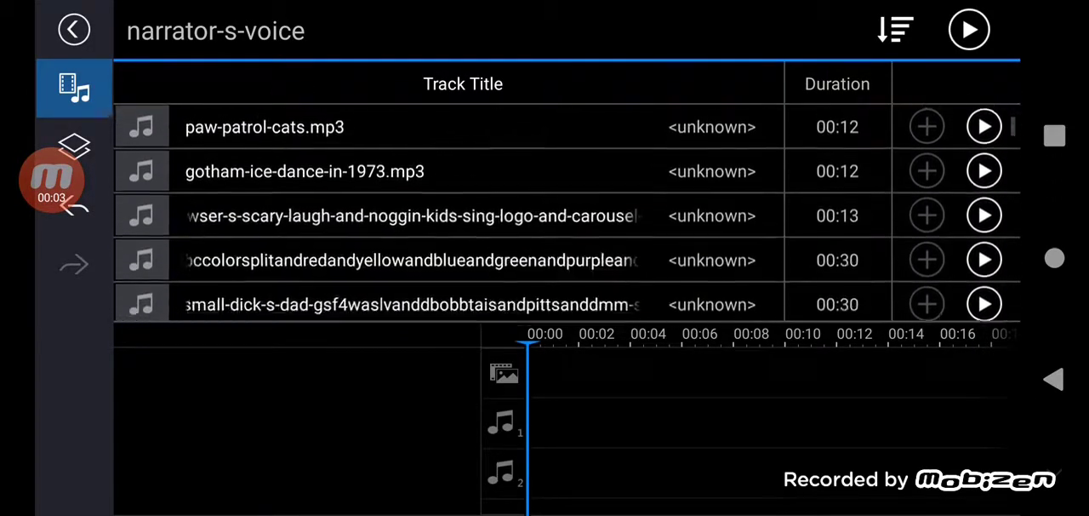
scroll(down, 3)
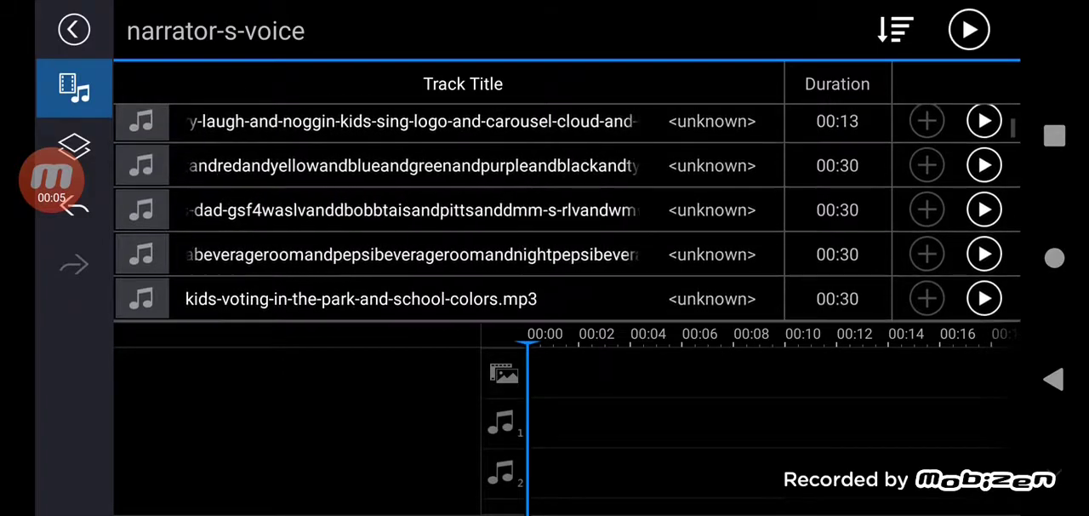
scroll(down, 3)
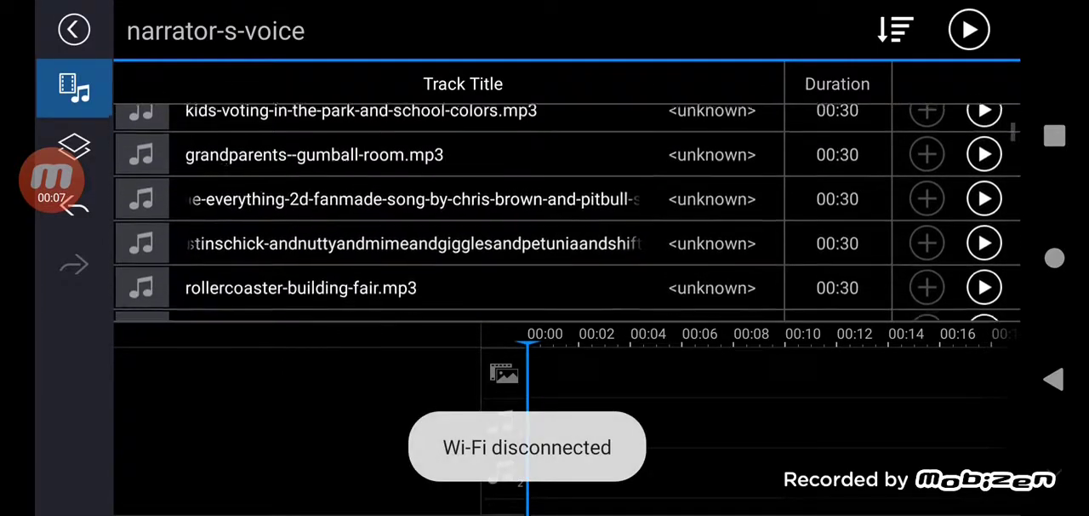
scroll(down, 3)
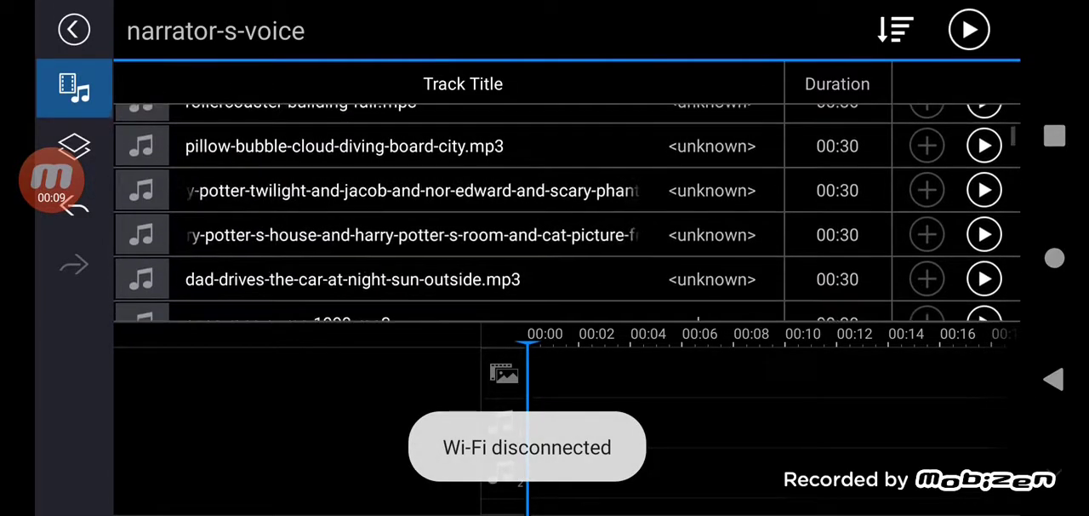
scroll(down, 3)
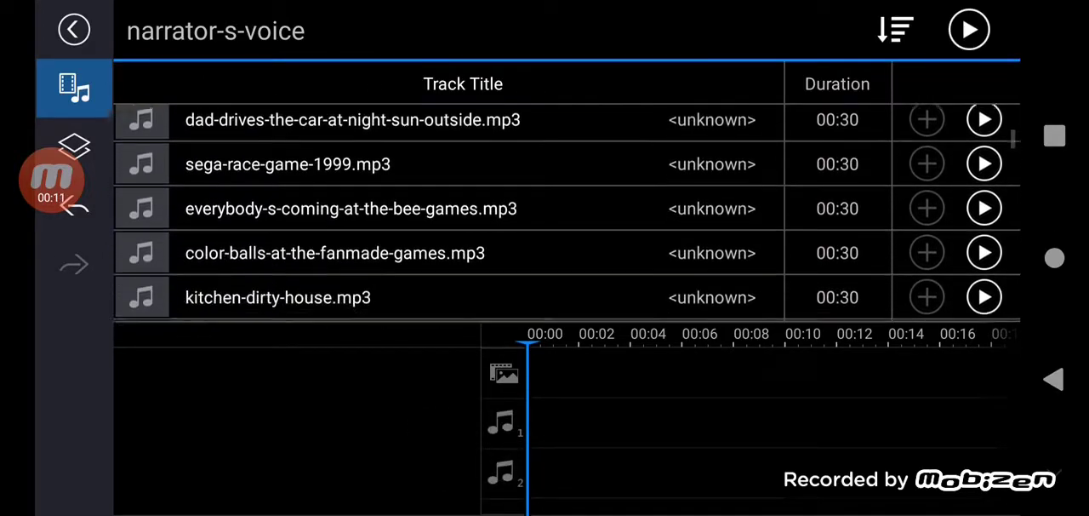
scroll(down, 3)
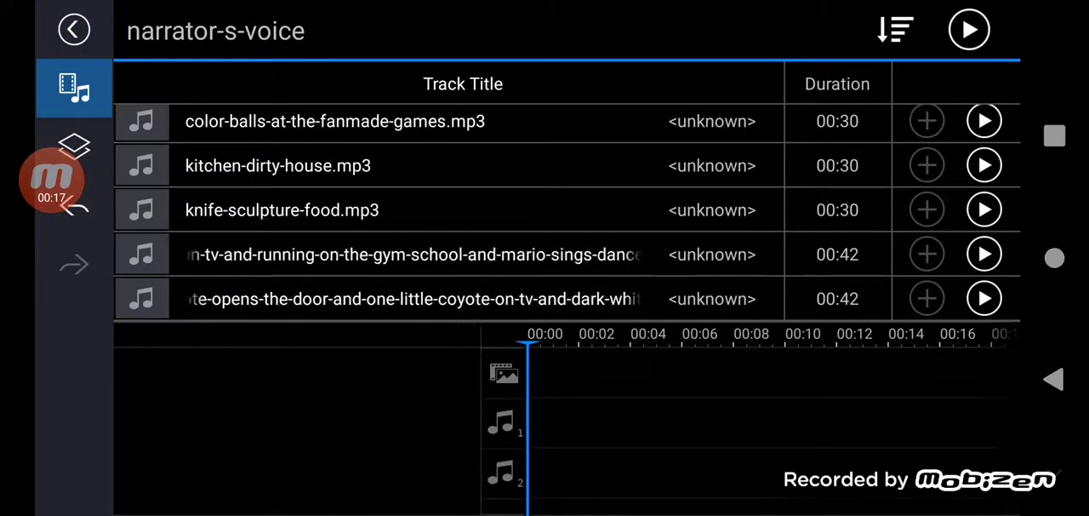
scroll(down, 3)
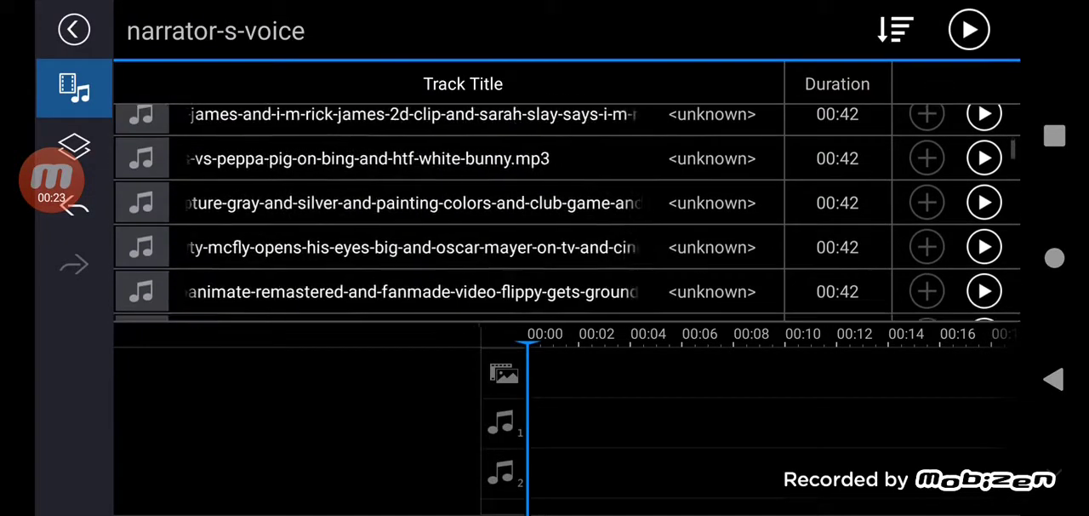
scroll(down, 3)
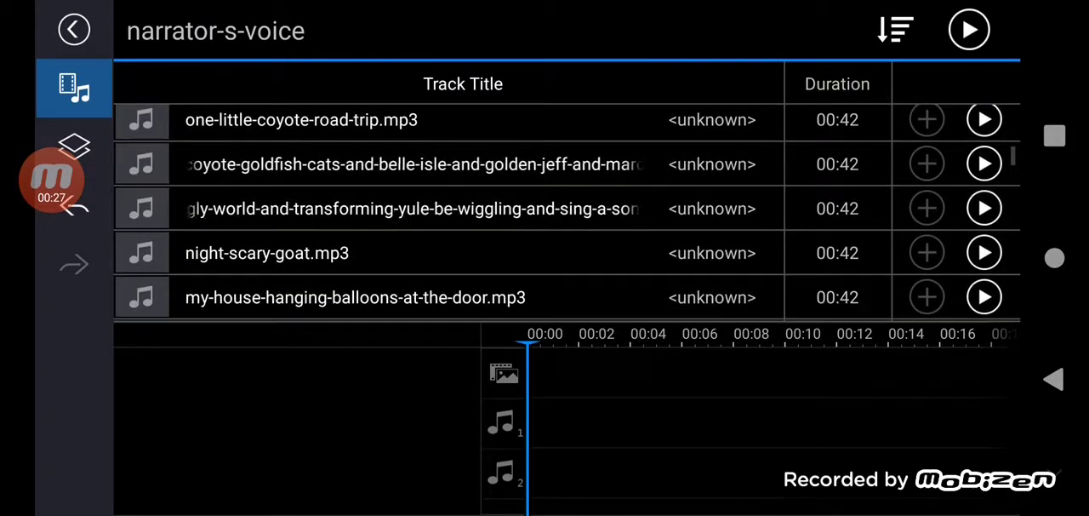
scroll(down, 3)
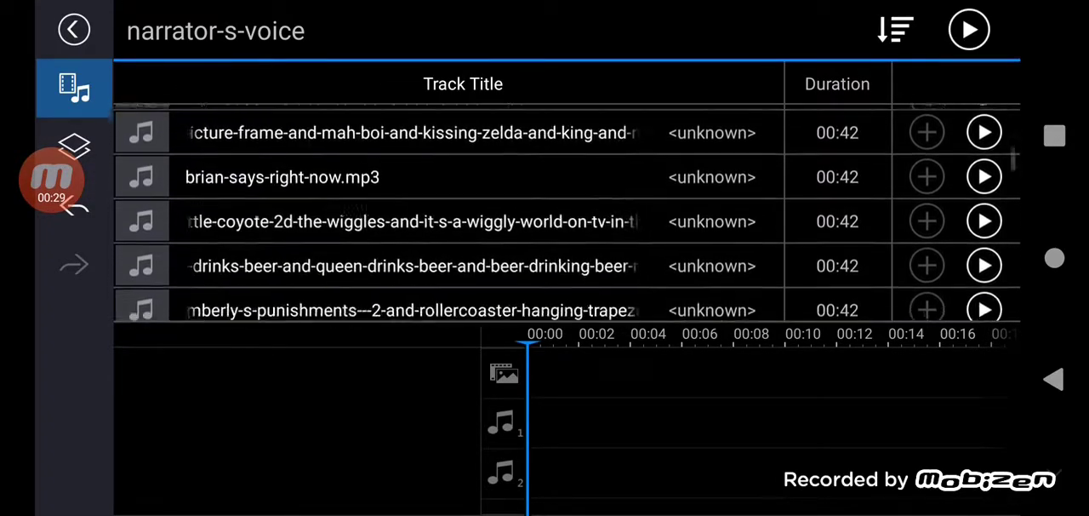
scroll(down, 3)
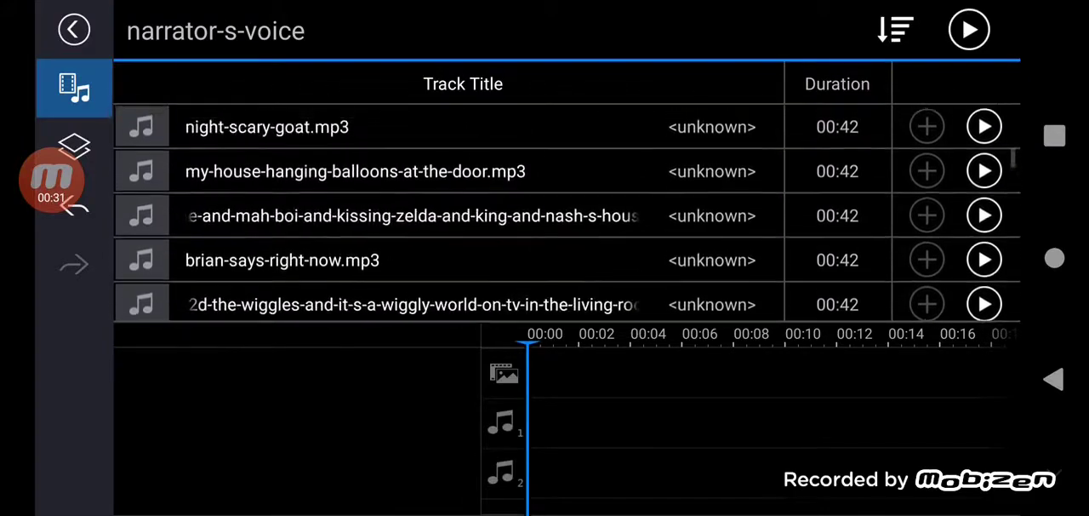
scroll(down, 3)
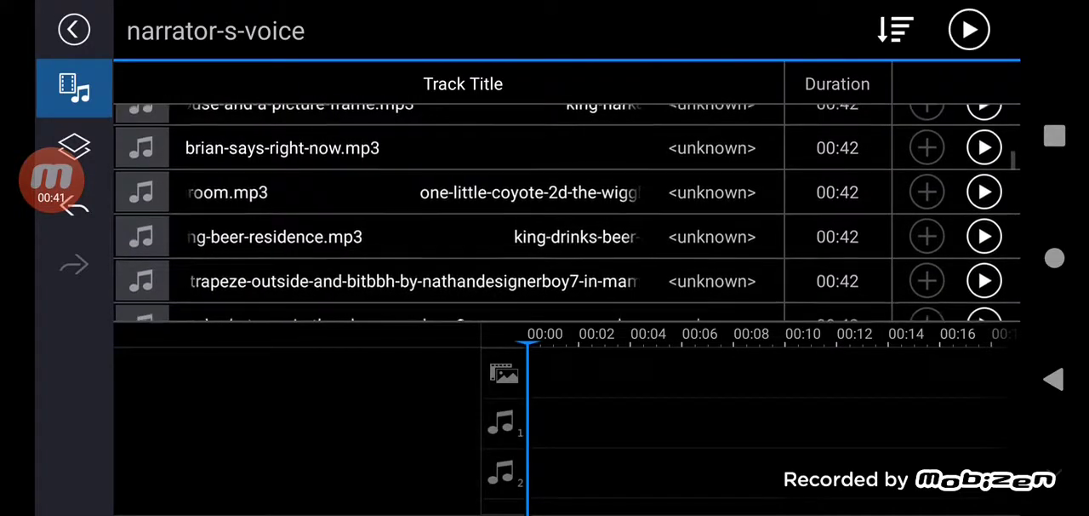
scroll(down, 3)
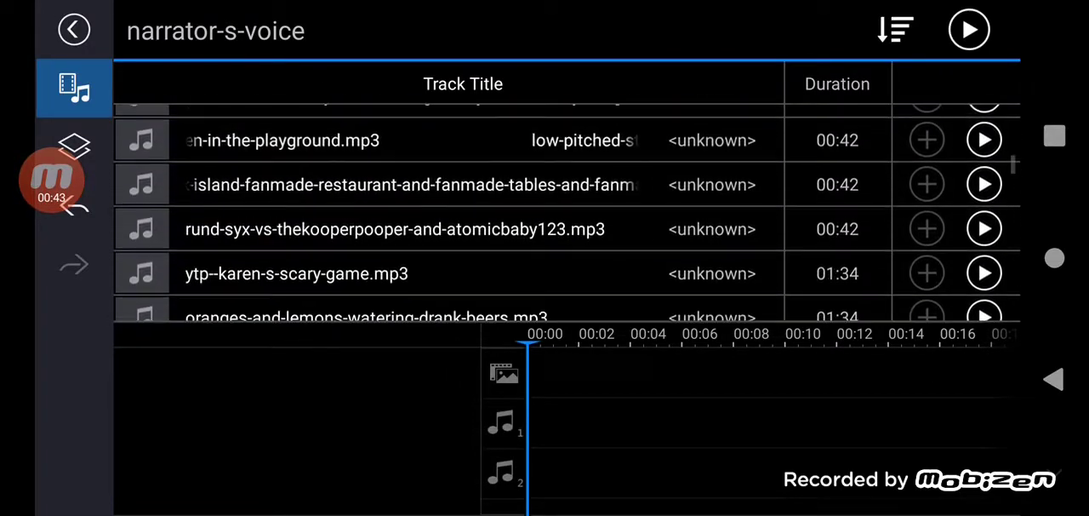
scroll(down, 3)
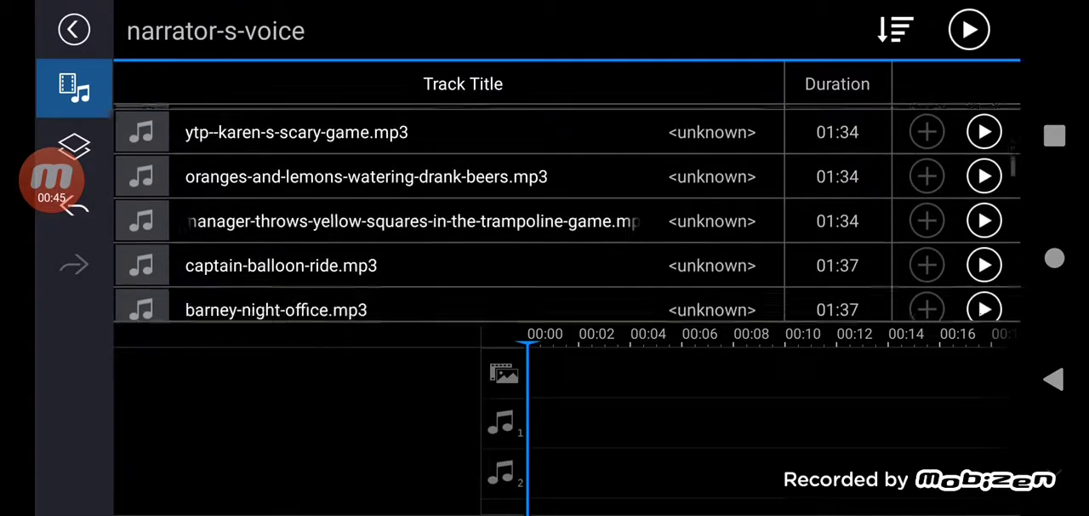
scroll(down, 3)
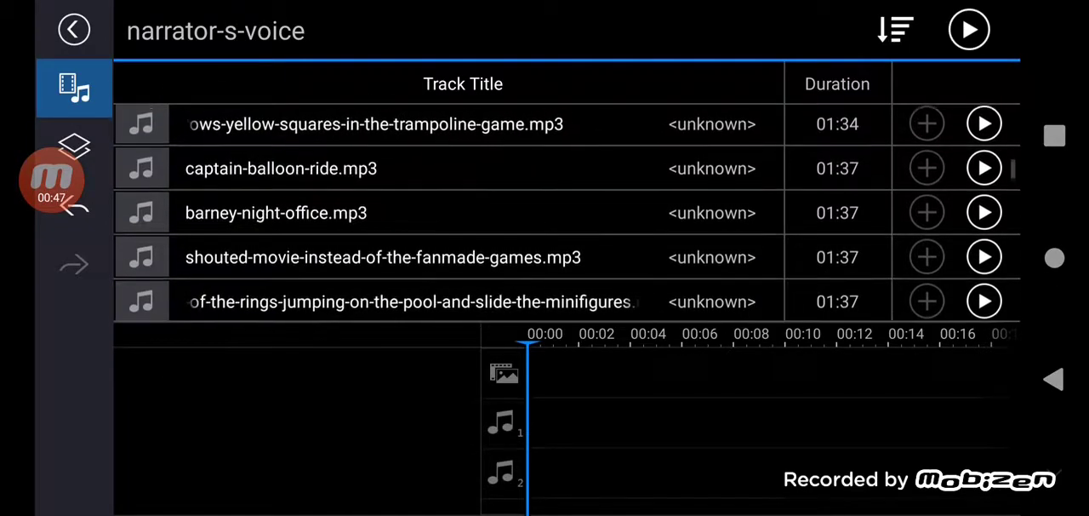
scroll(down, 3)
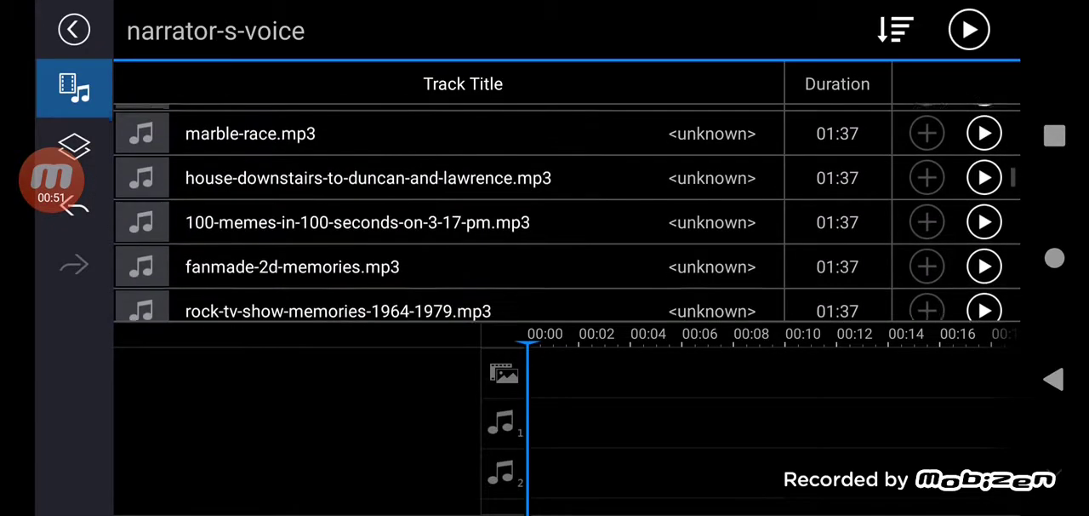
scroll(down, 3)
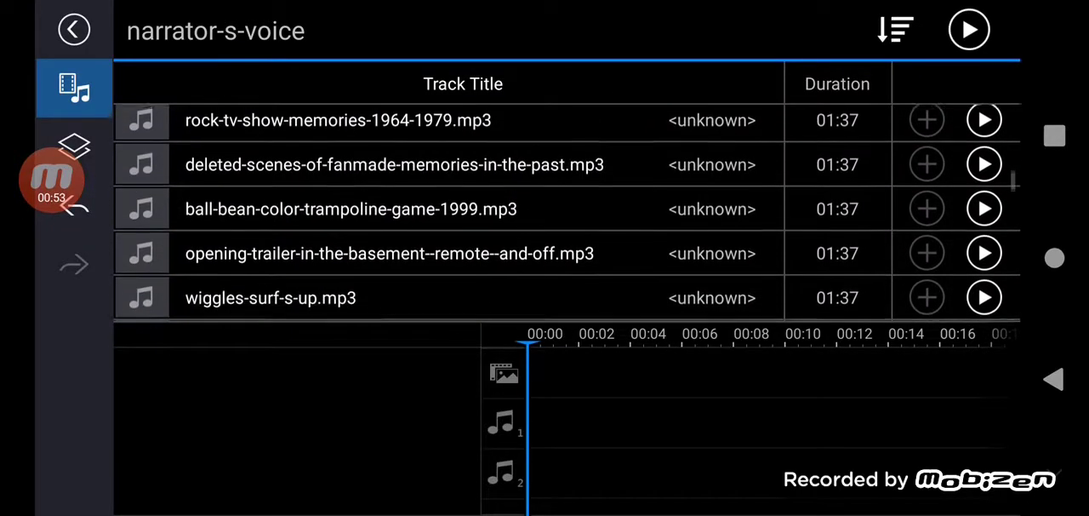
scroll(down, 3)
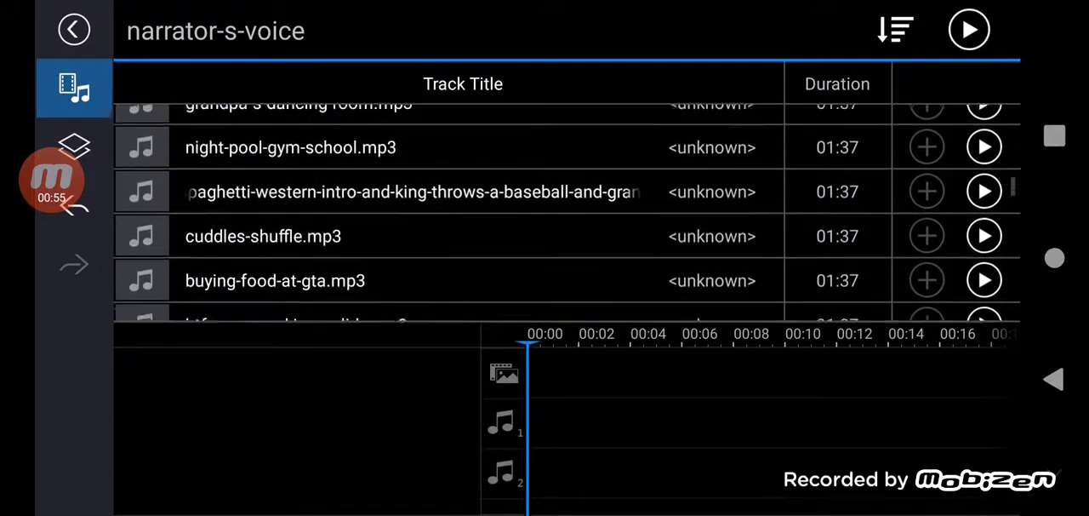
scroll(down, 3)
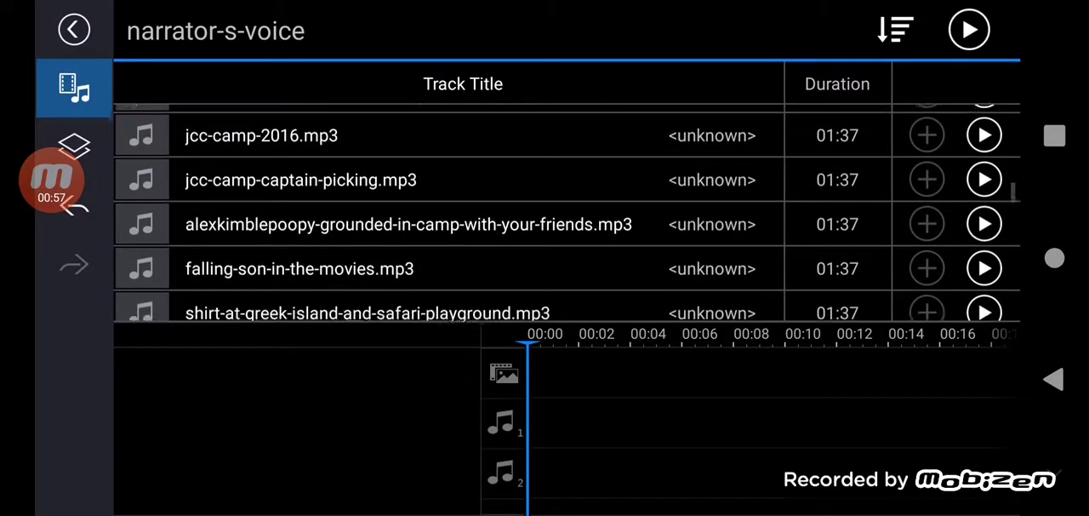
scroll(down, 3)
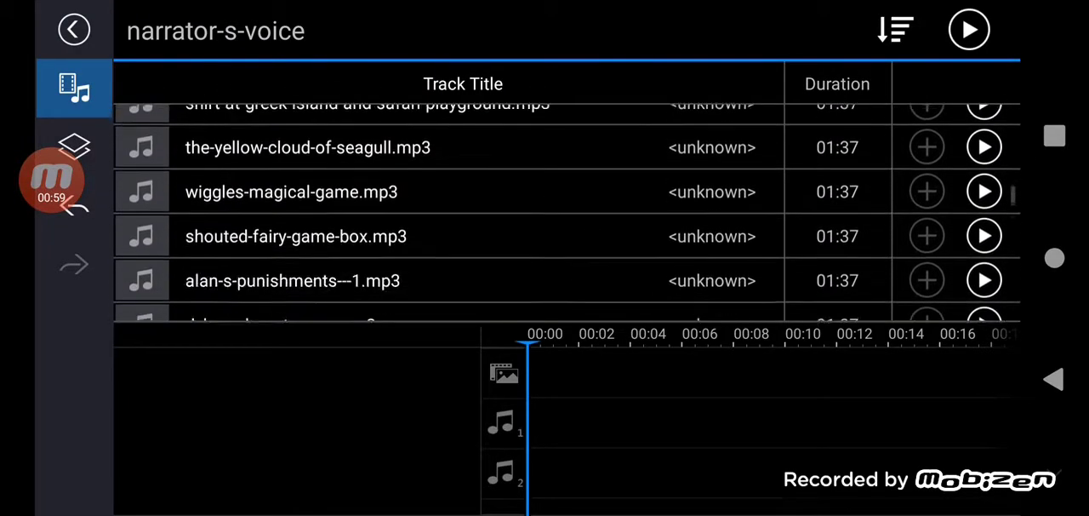
scroll(down, 3)
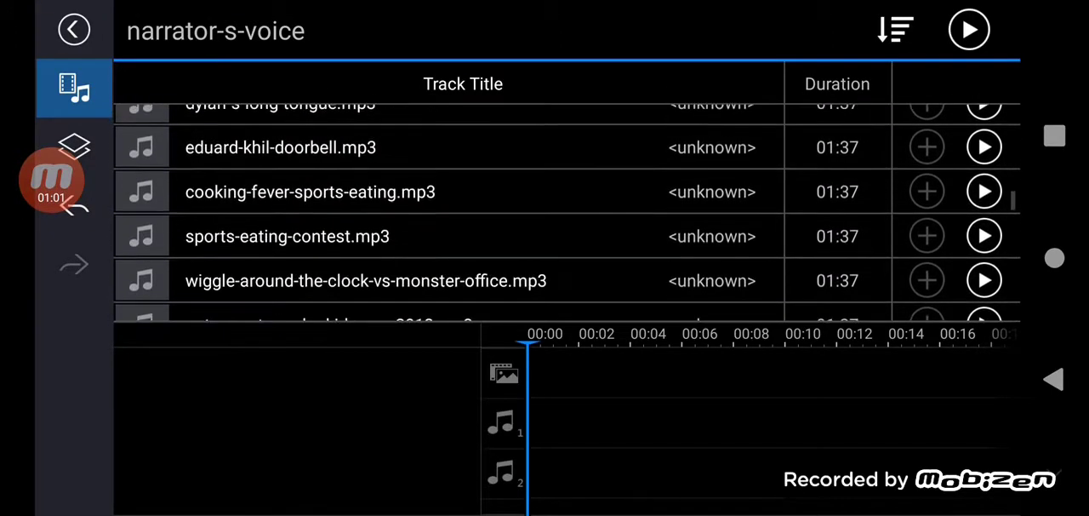
scroll(down, 3)
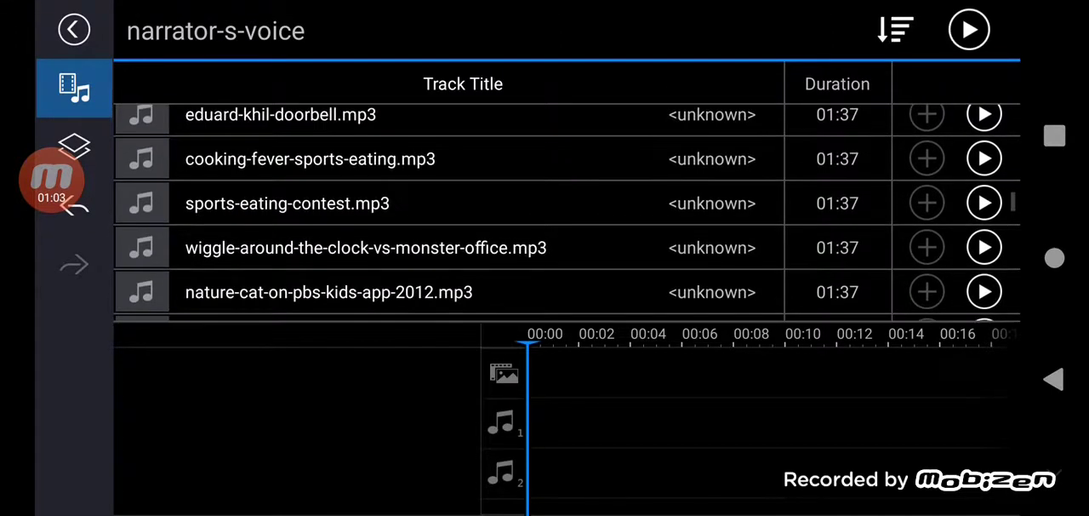
scroll(down, 3)
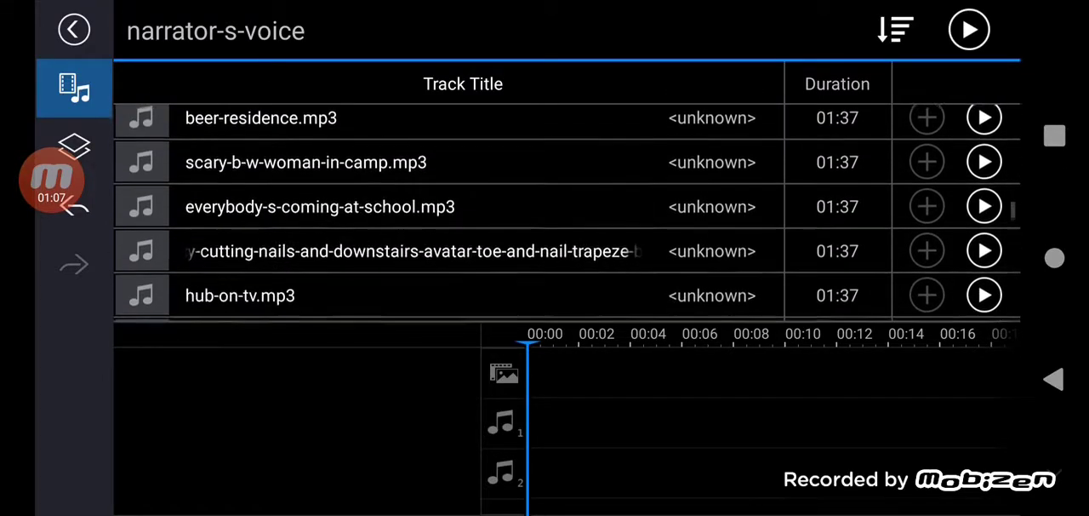
scroll(down, 3)
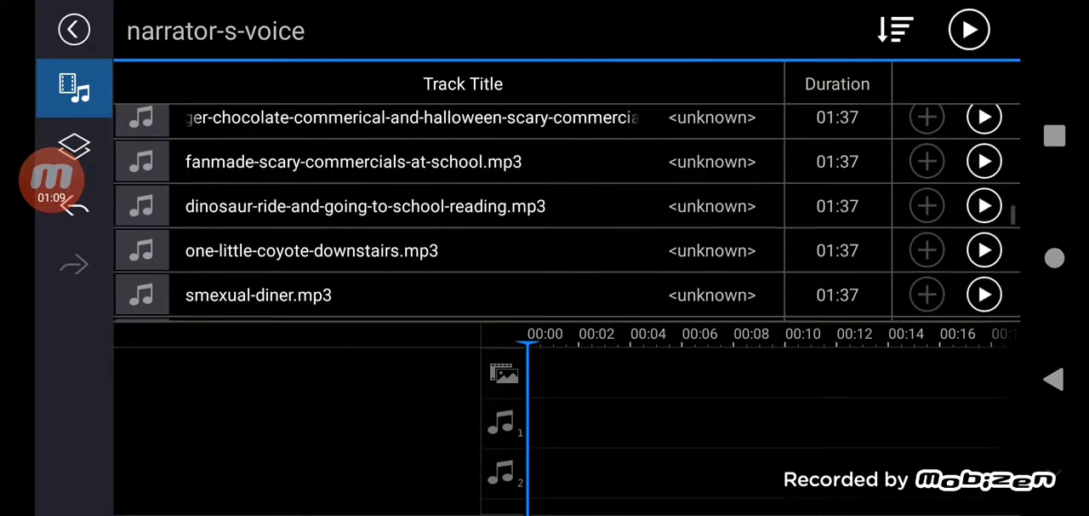
scroll(down, 3)
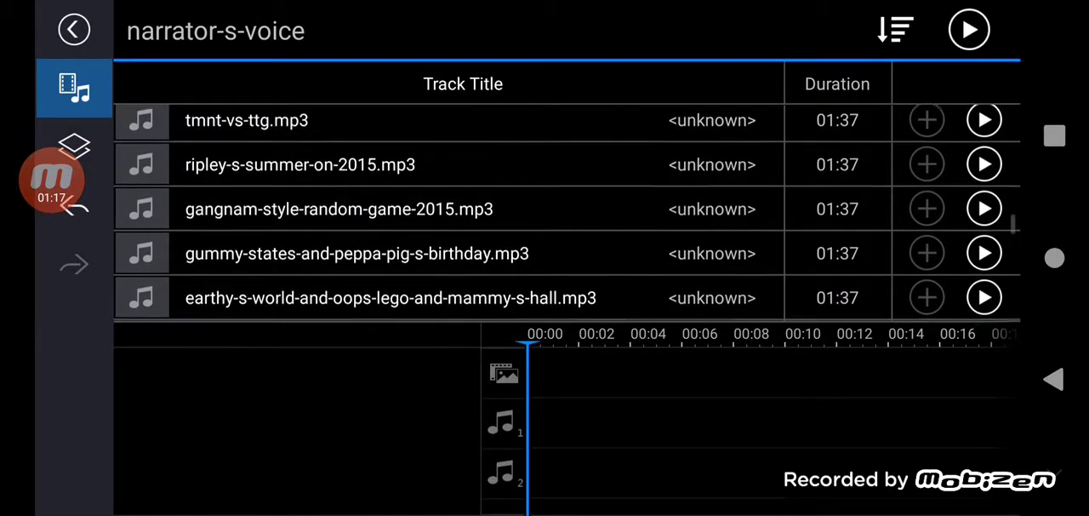
scroll(down, 3)
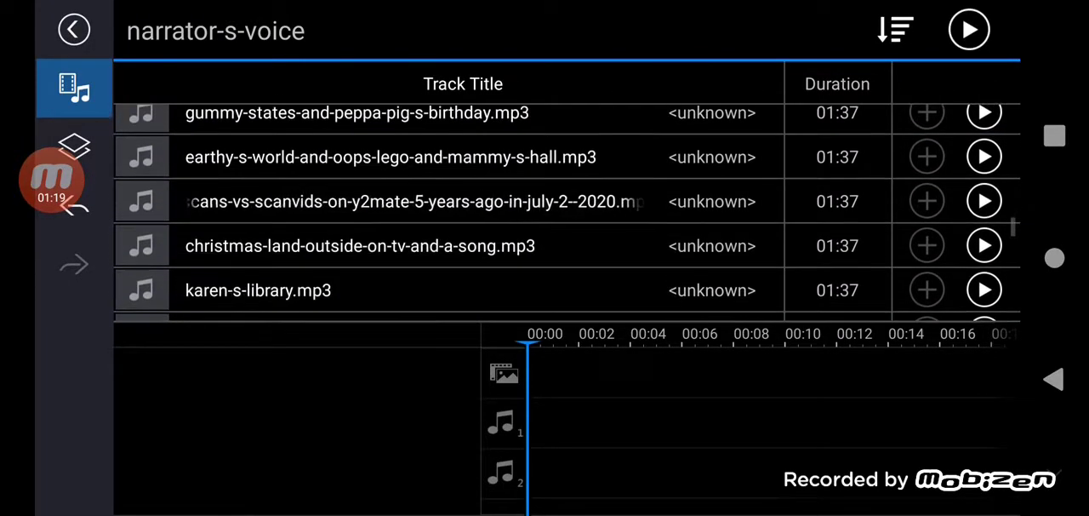
scroll(down, 3)
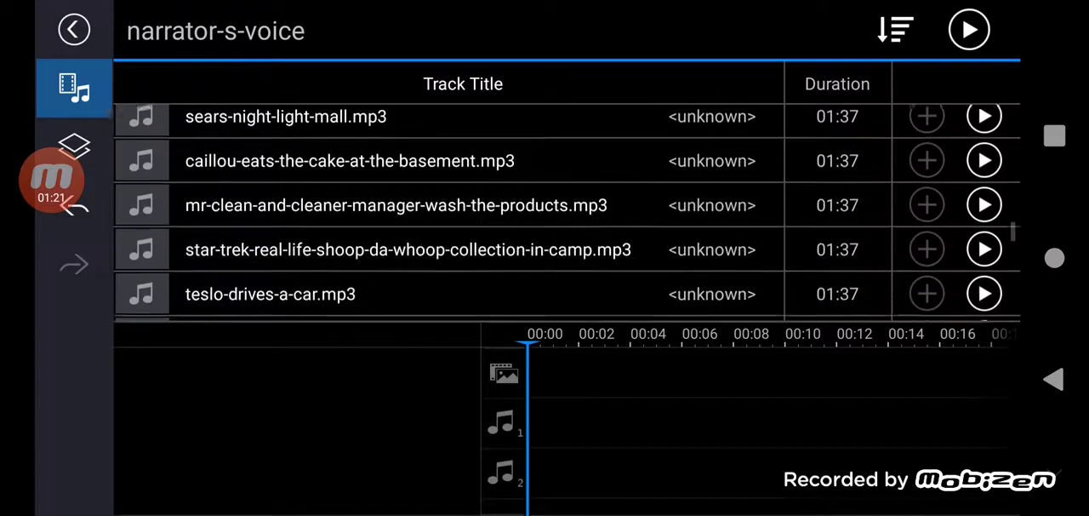
scroll(down, 3)
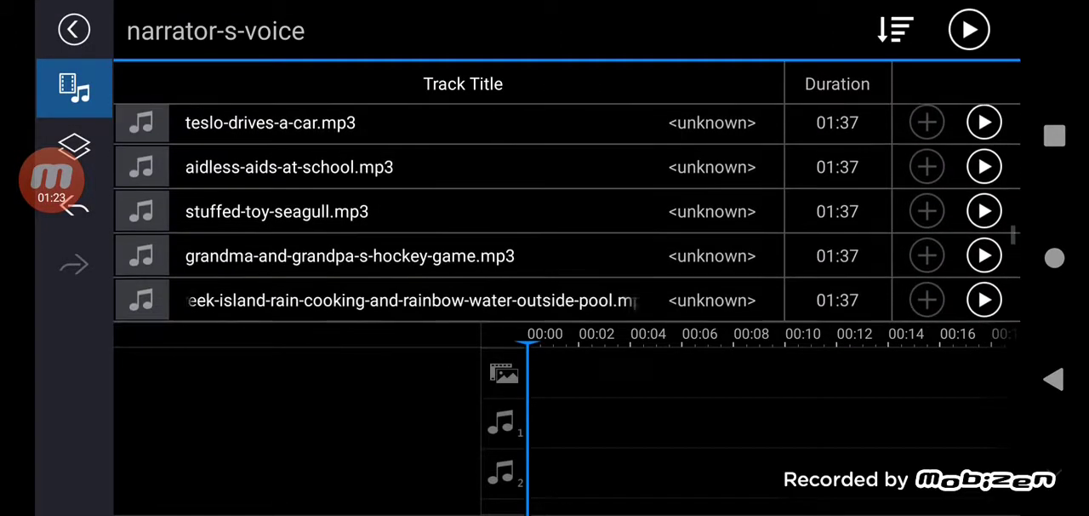
scroll(down, 3)
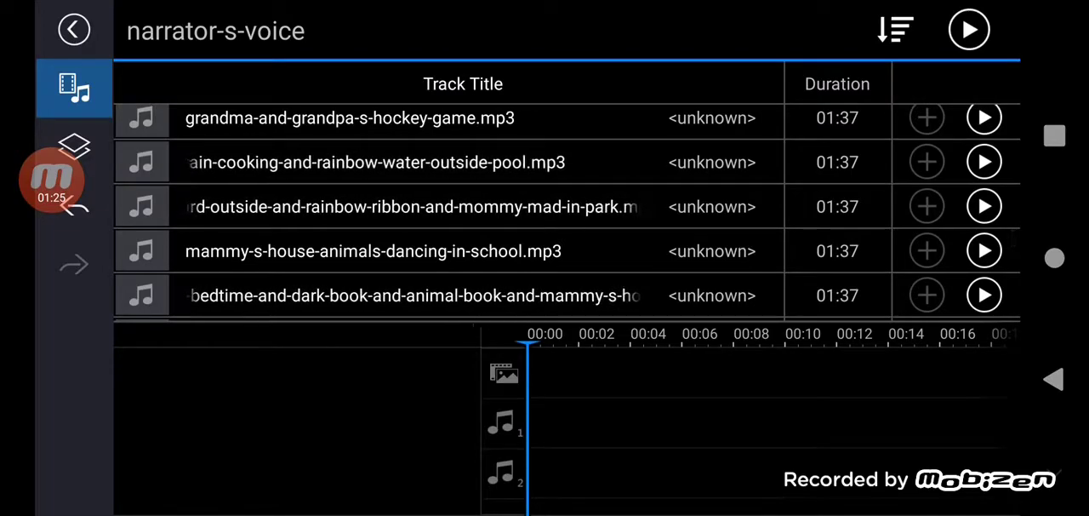
scroll(down, 3)
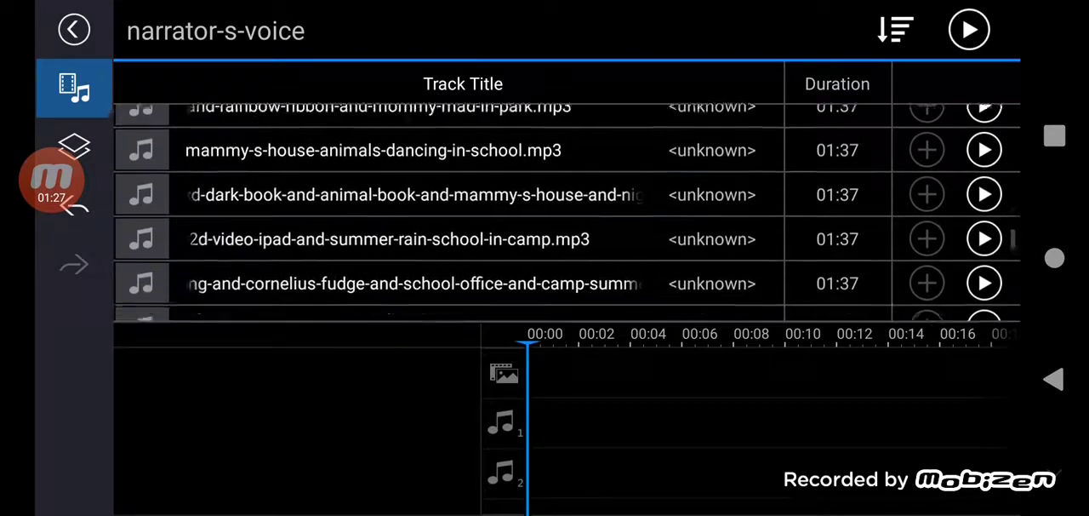
scroll(down, 3)
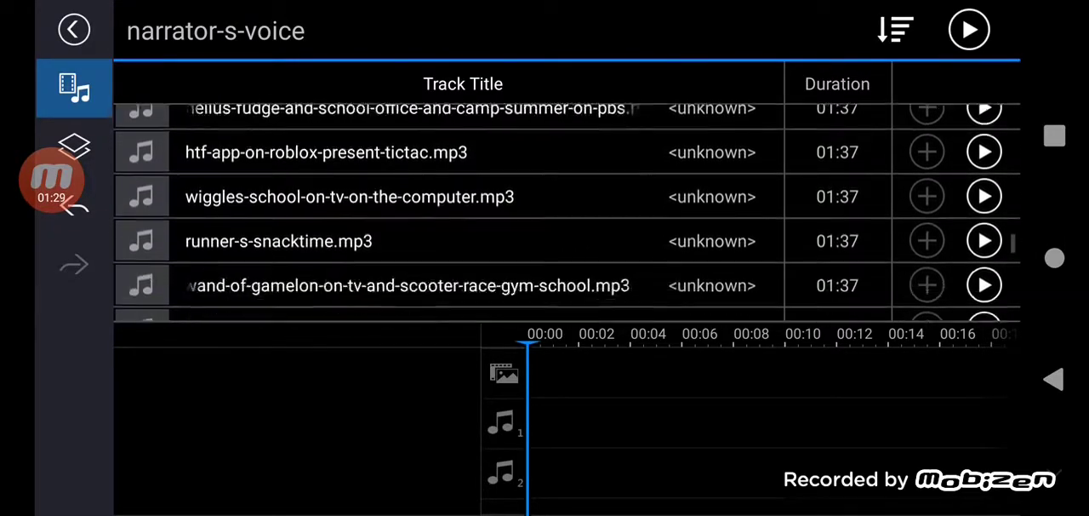
scroll(down, 3)
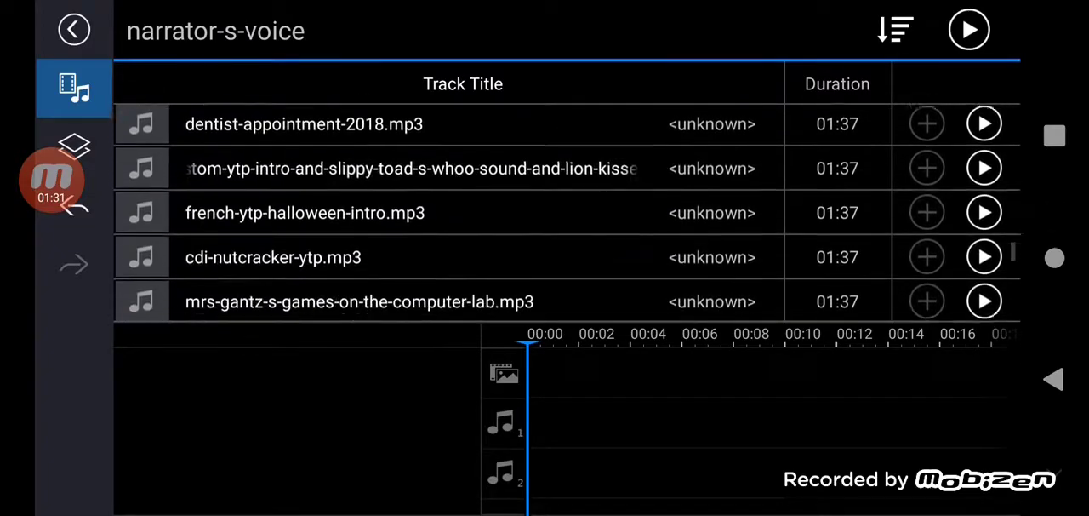
scroll(down, 3)
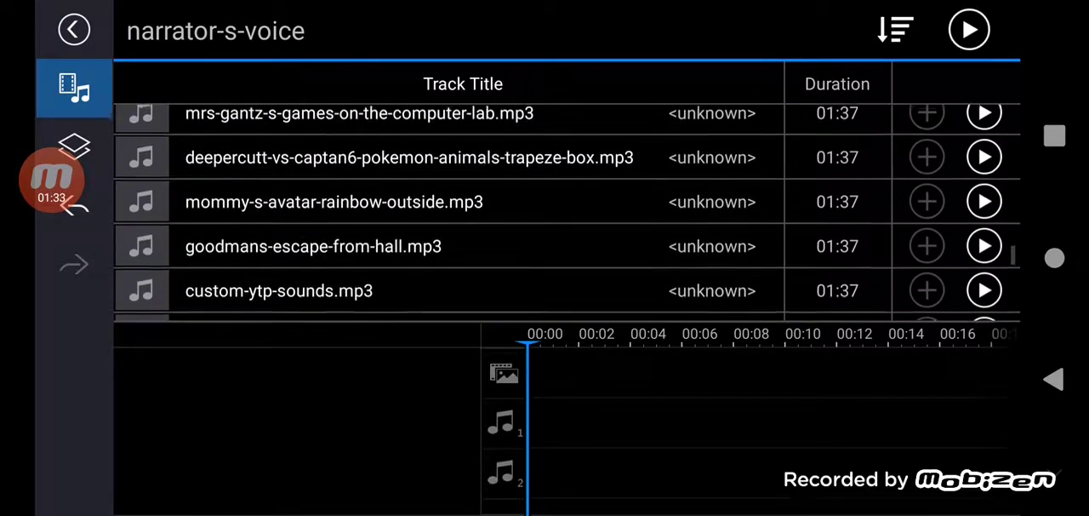
scroll(down, 3)
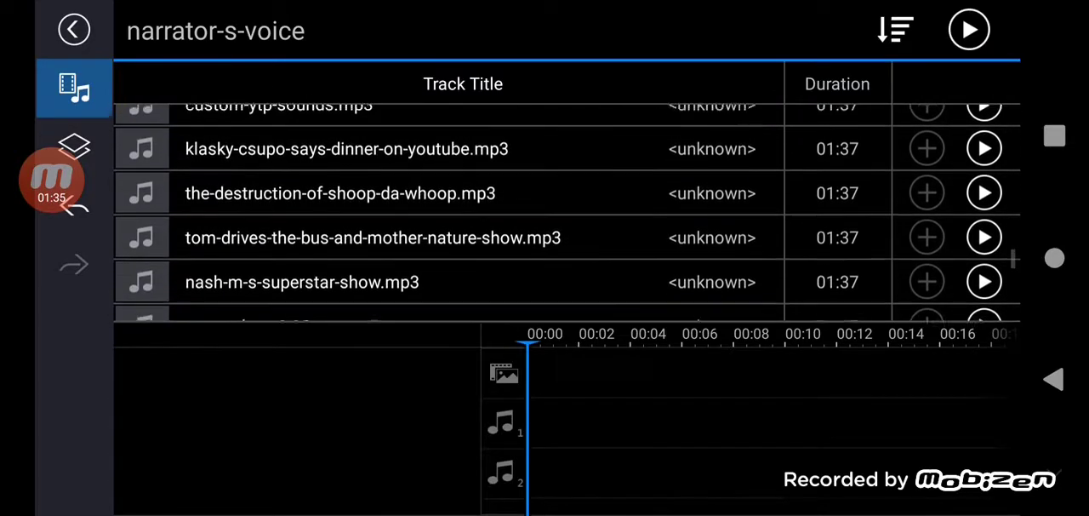
scroll(down, 3)
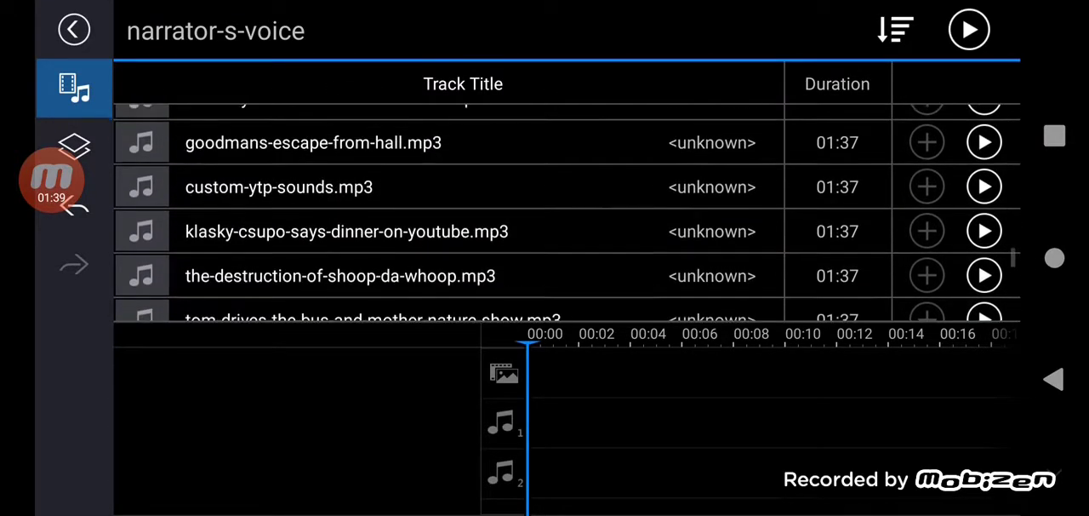
scroll(down, 3)
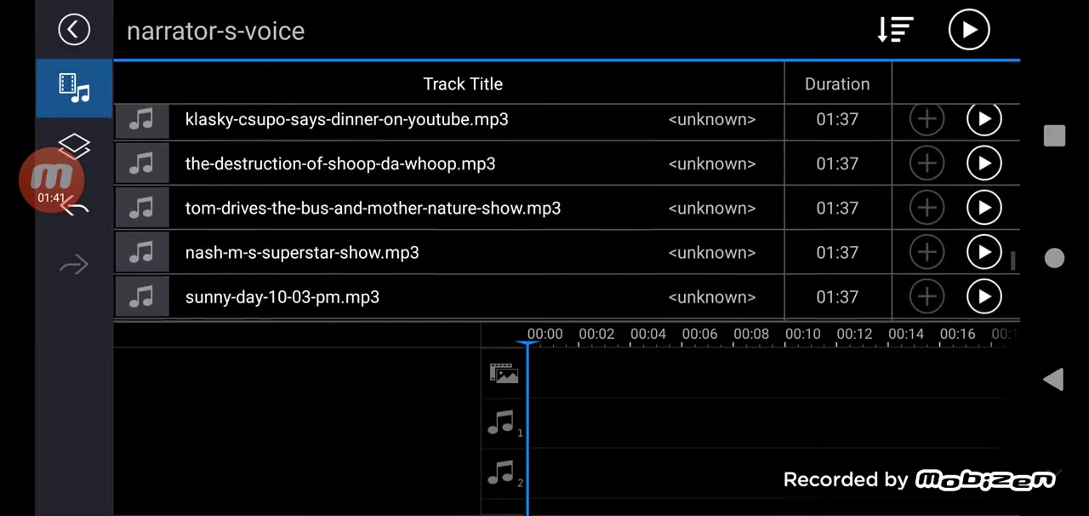
scroll(down, 3)
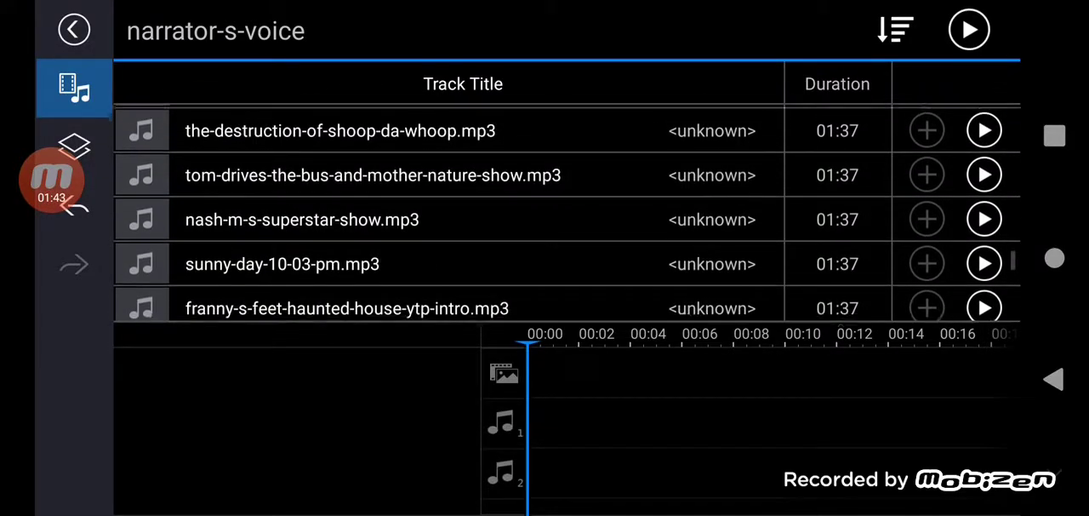
scroll(down, 3)
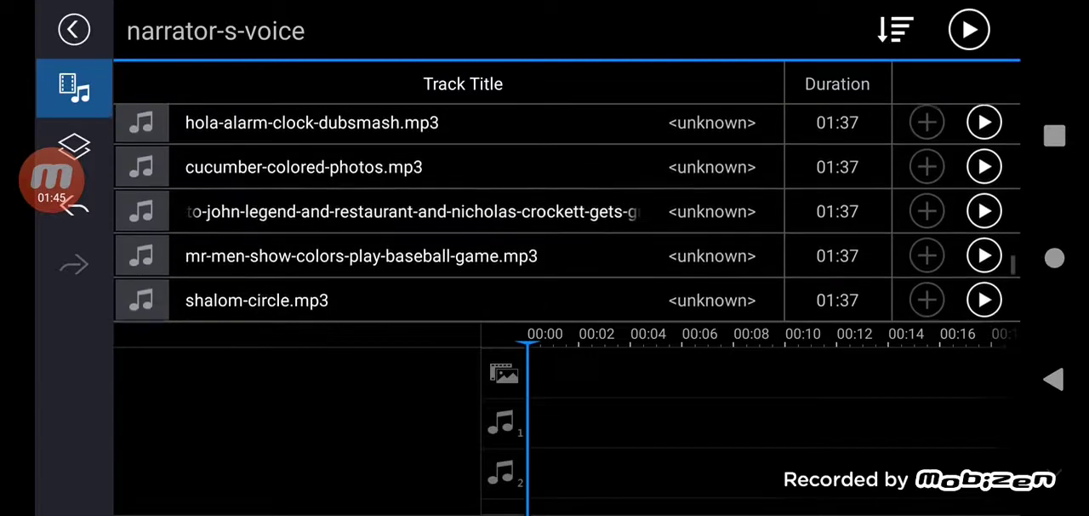
scroll(down, 3)
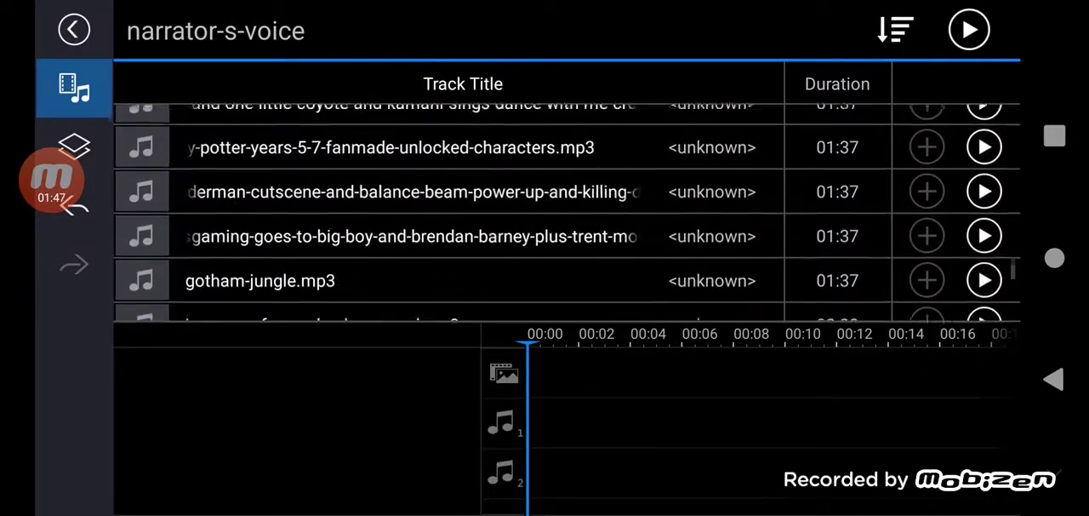
scroll(down, 3)
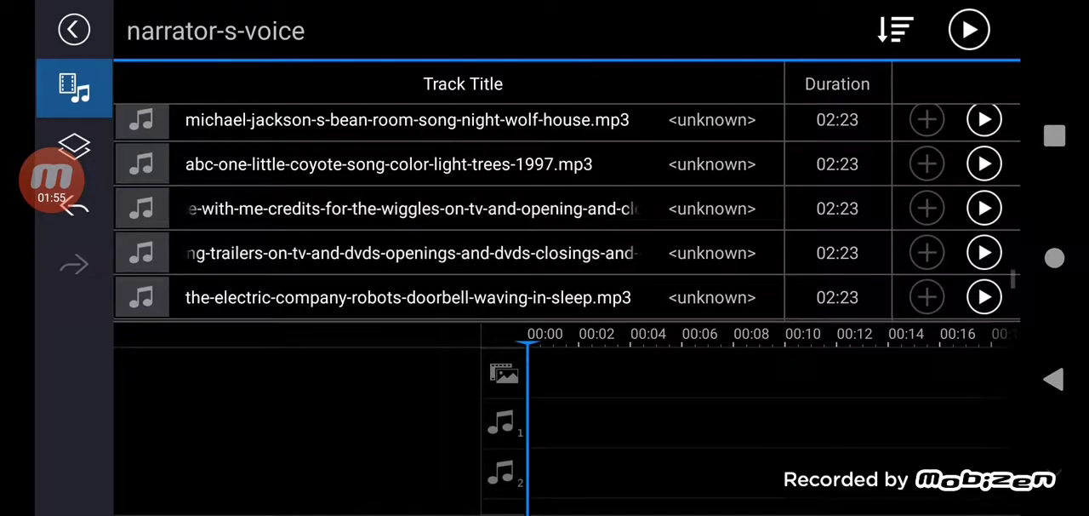
scroll(down, 3)
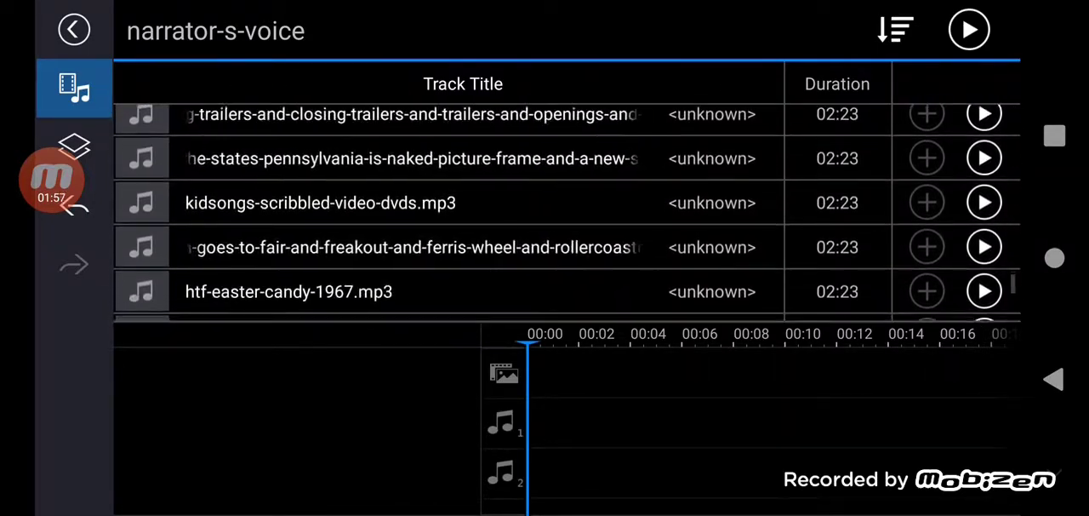
scroll(down, 3)
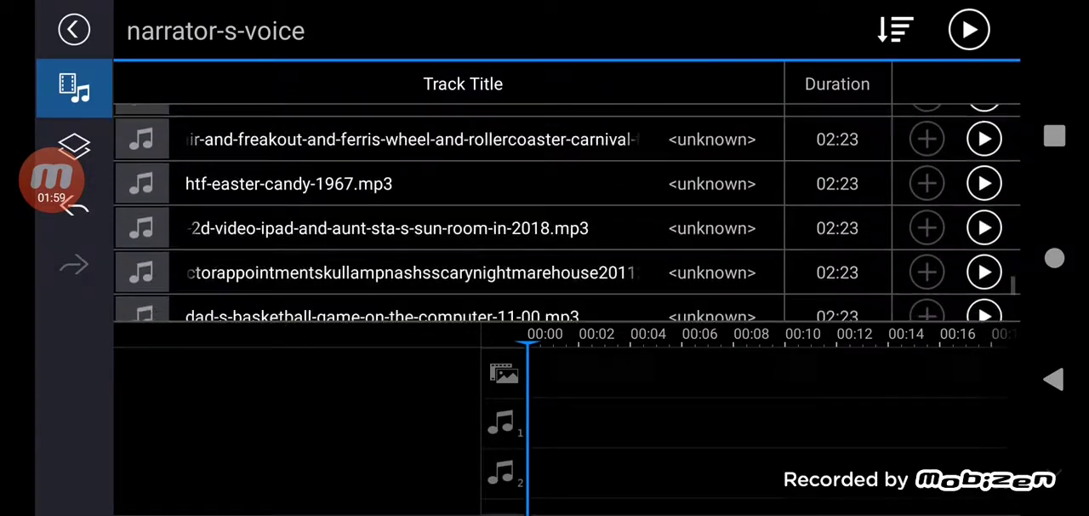
scroll(down, 3)
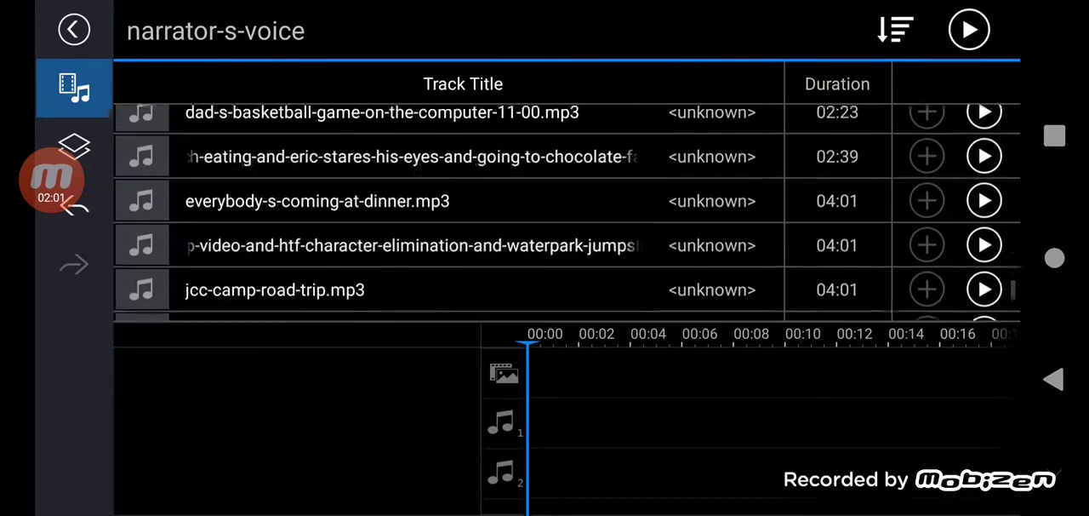
scroll(down, 3)
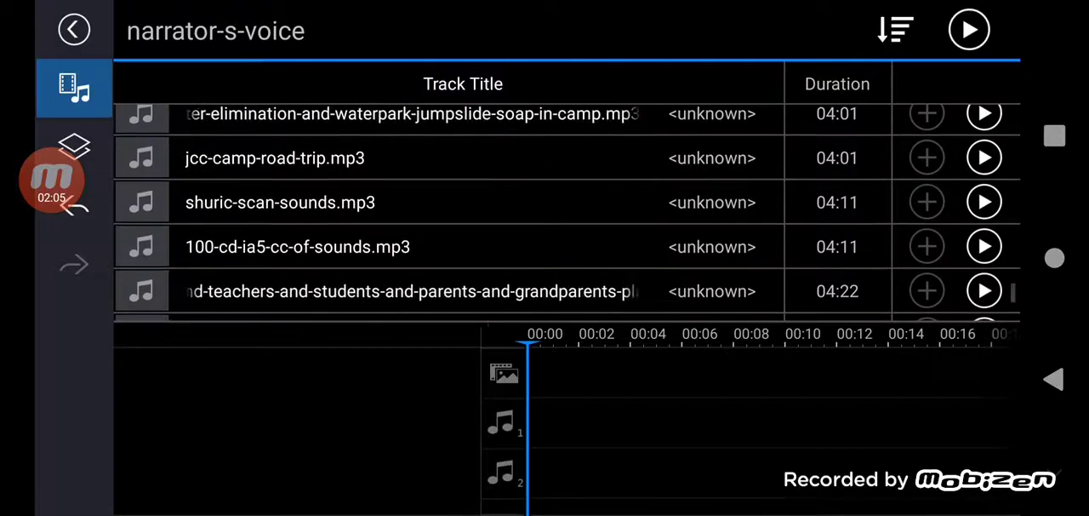
scroll(down, 3)
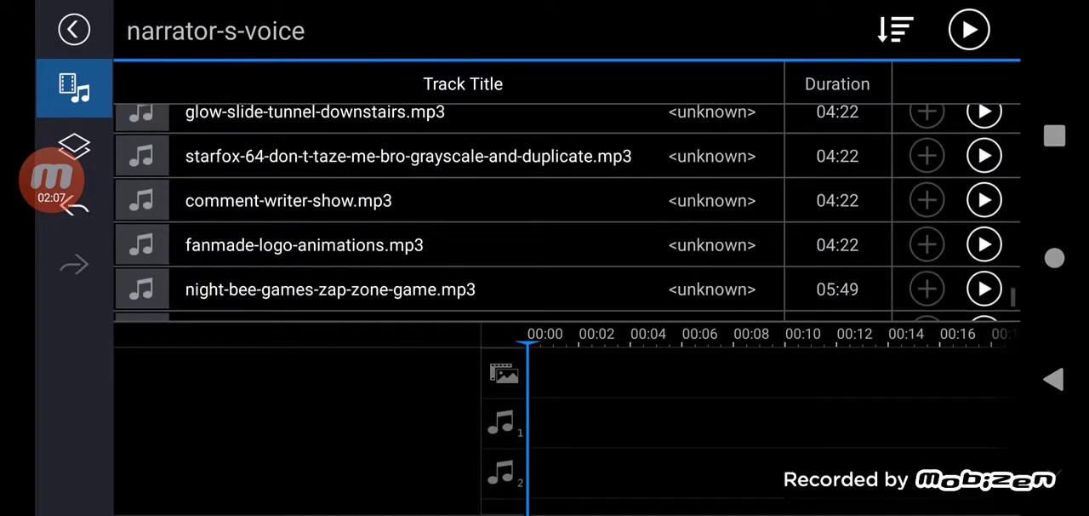
scroll(down, 3)
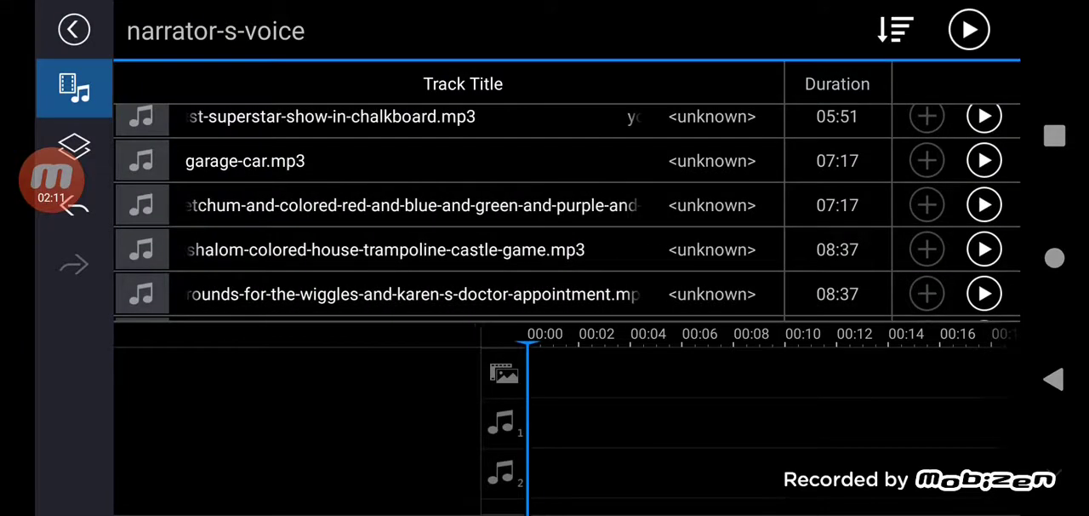
scroll(down, 3)
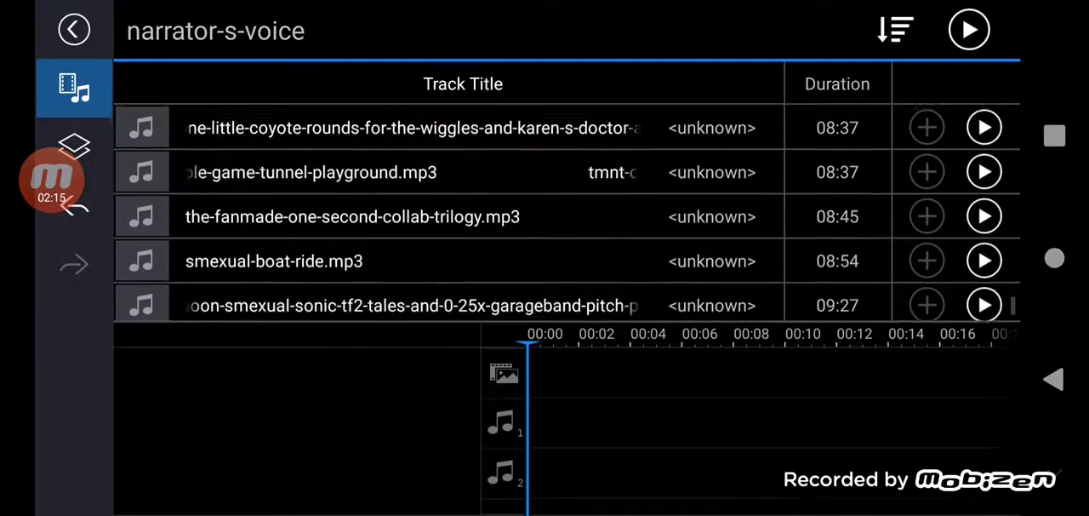
scroll(down, 3)
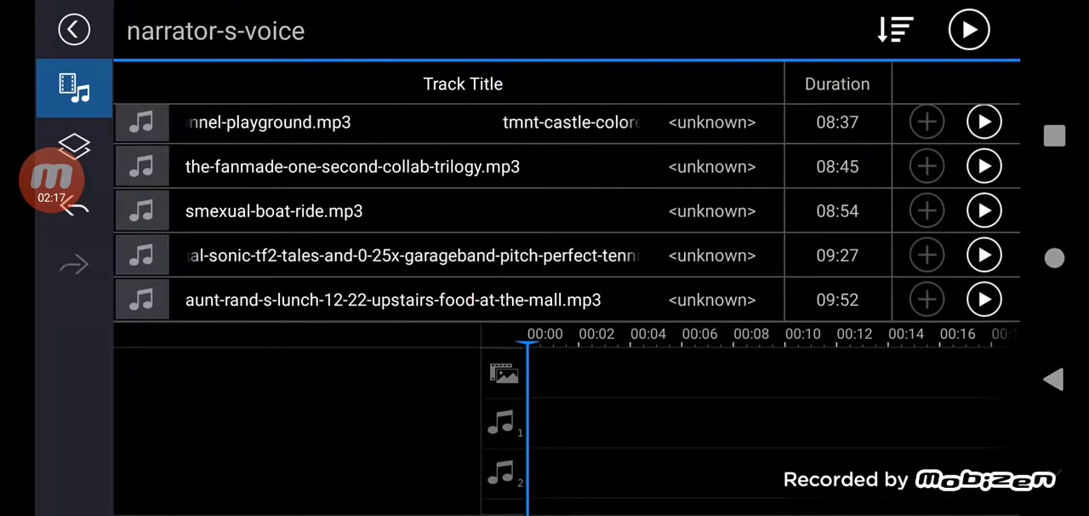